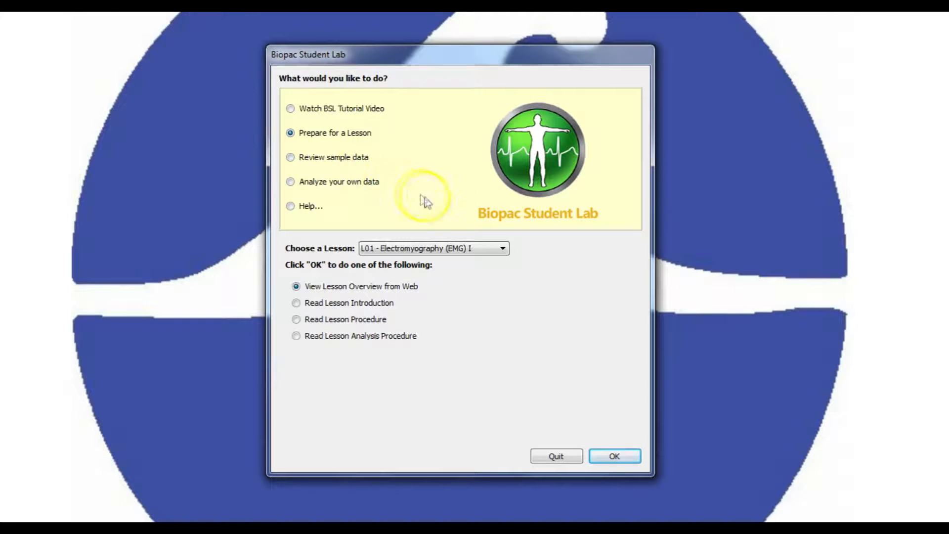
Step: Choose lesson L02 - Electromyography (EMG) II and select the Read Lesson Analysis Procedure option
left_click(432, 249)
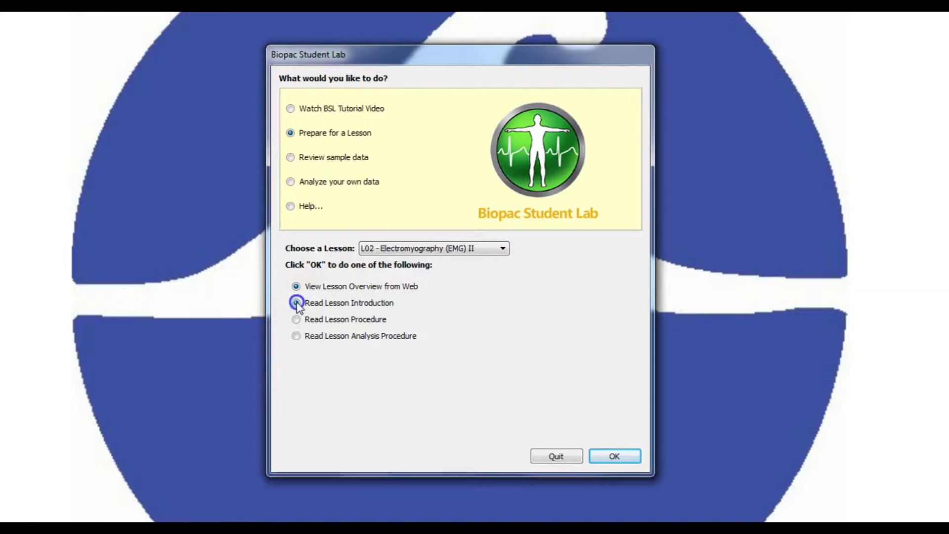
left_click(297, 319)
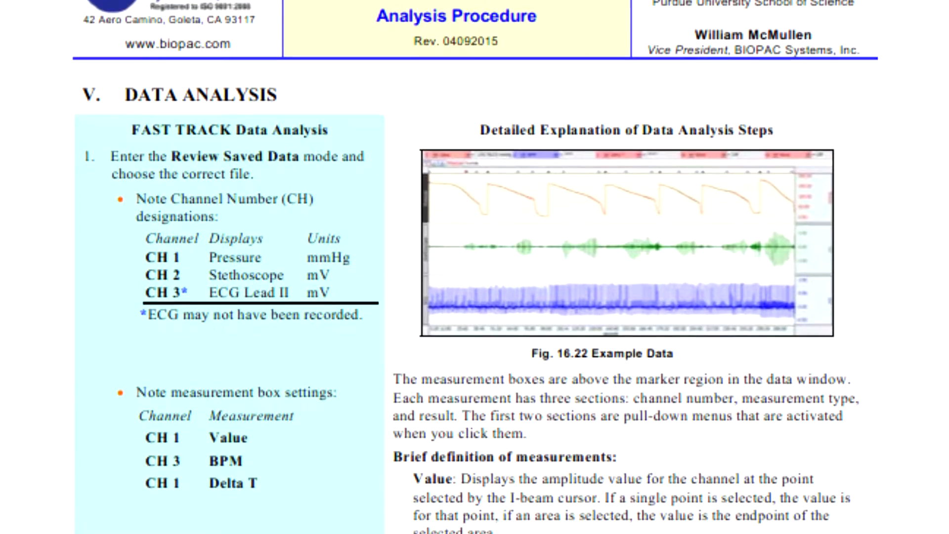
Step: Scroll the Analysis Procedure PDF down to the Data Analysis steps and measurement definitions
scroll("down", 3)
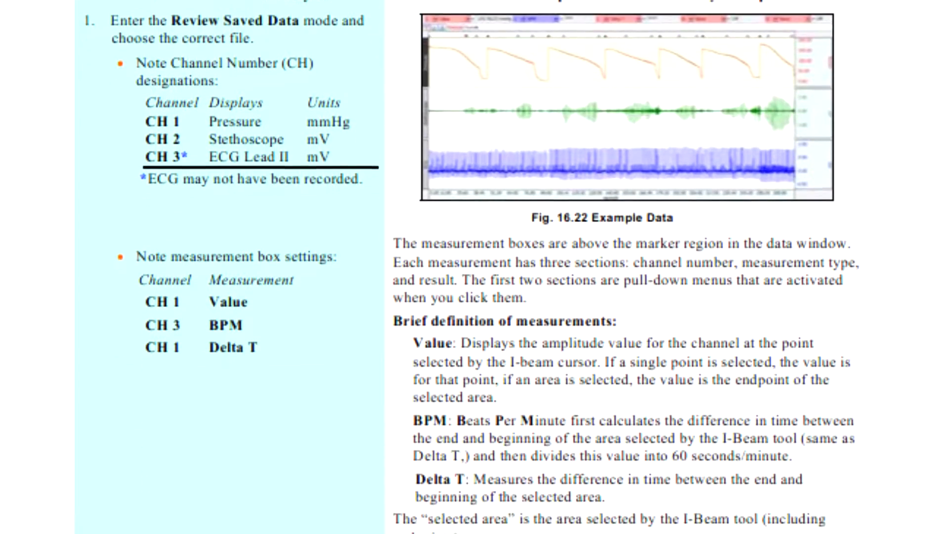
scroll("down", 3)
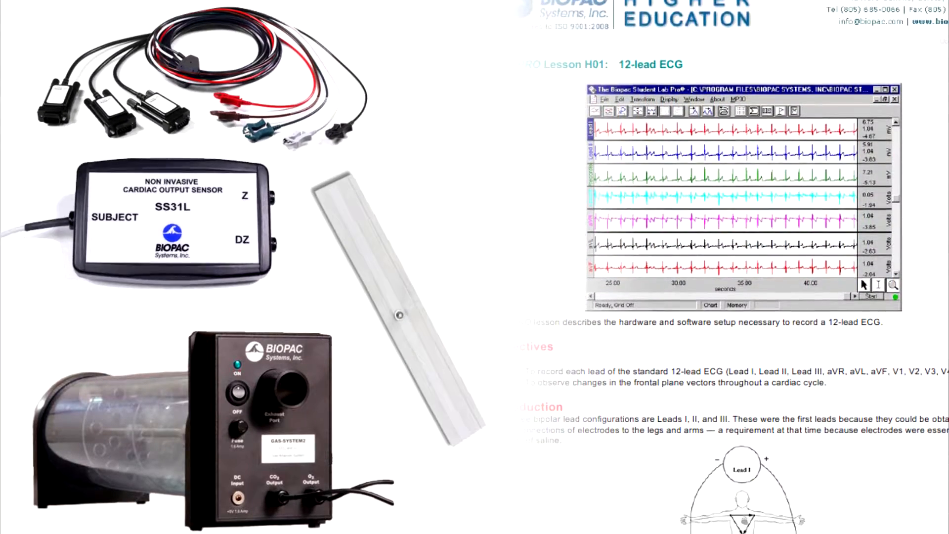
Step: Scroll the H01 12-lead ECG lesson page down to its objectives, introduction and Lead I diagram
scroll("down", 3)
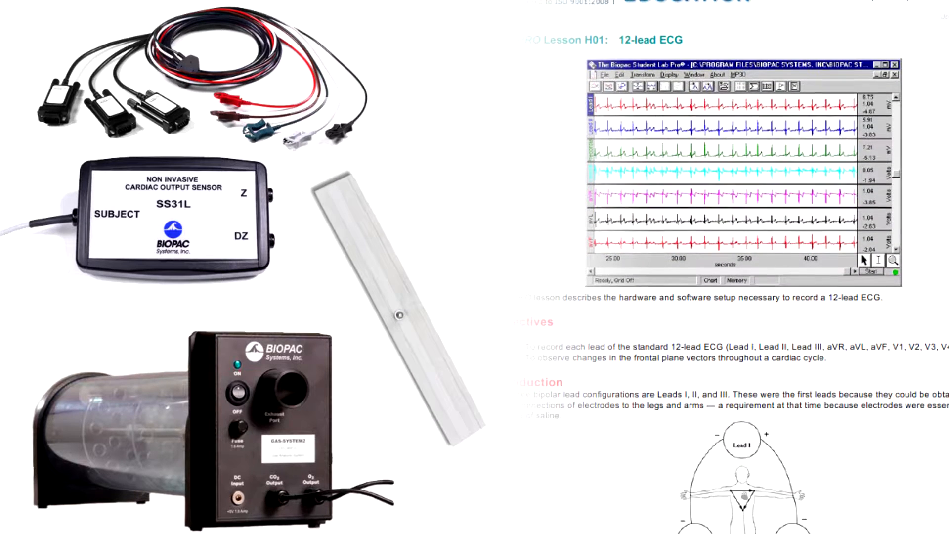